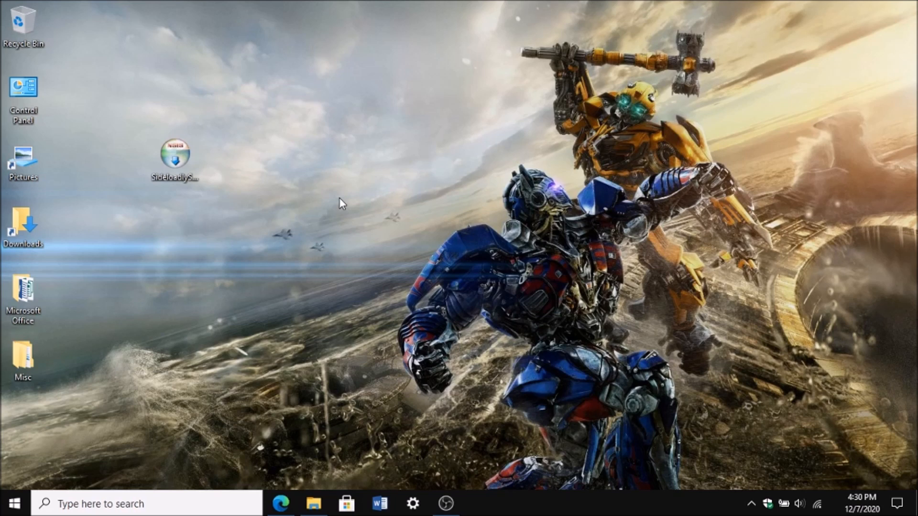
{"action": "mouse_move", "coordinate": [374, 337]}
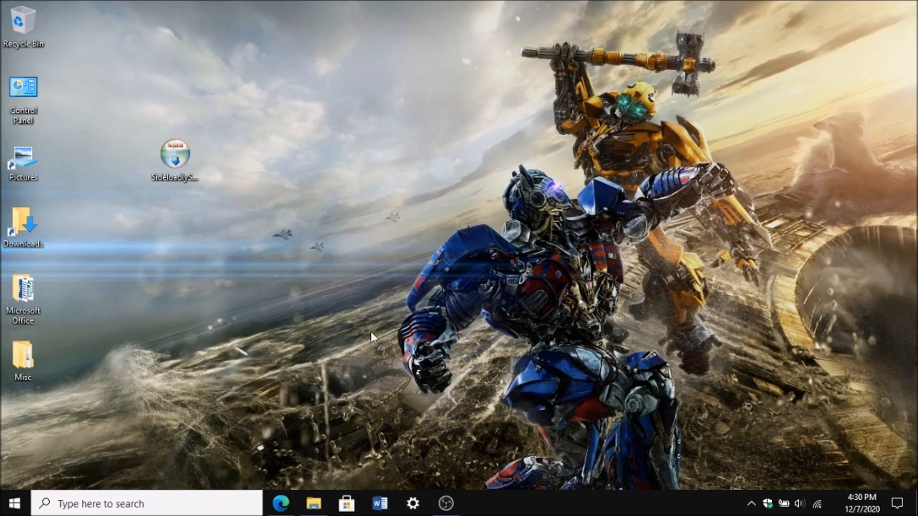
{"action": "mouse_move", "coordinate": [320, 343]}
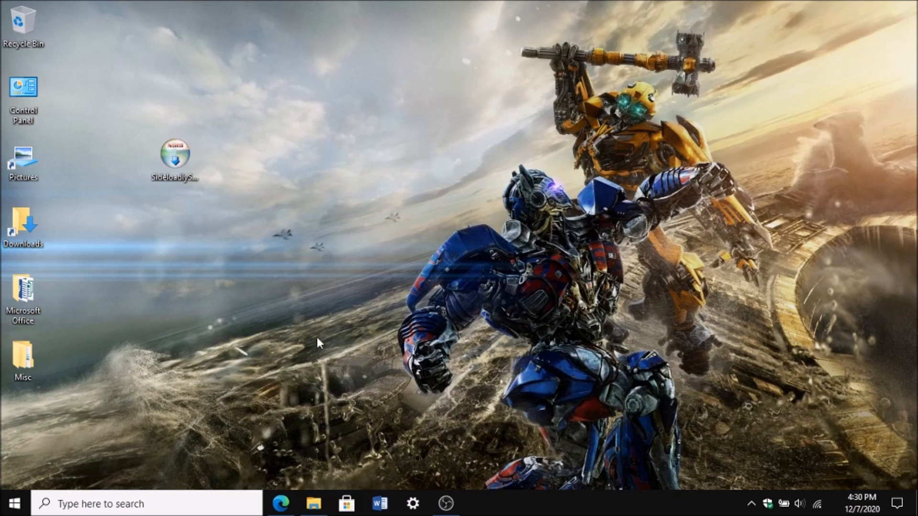
{"action": "mouse_move", "coordinate": [344, 407]}
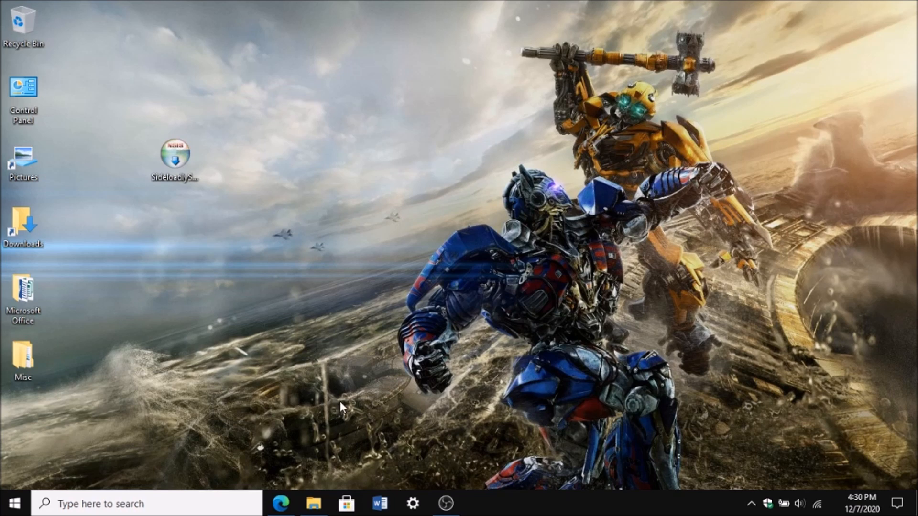
{"action": "mouse_move", "coordinate": [338, 361]}
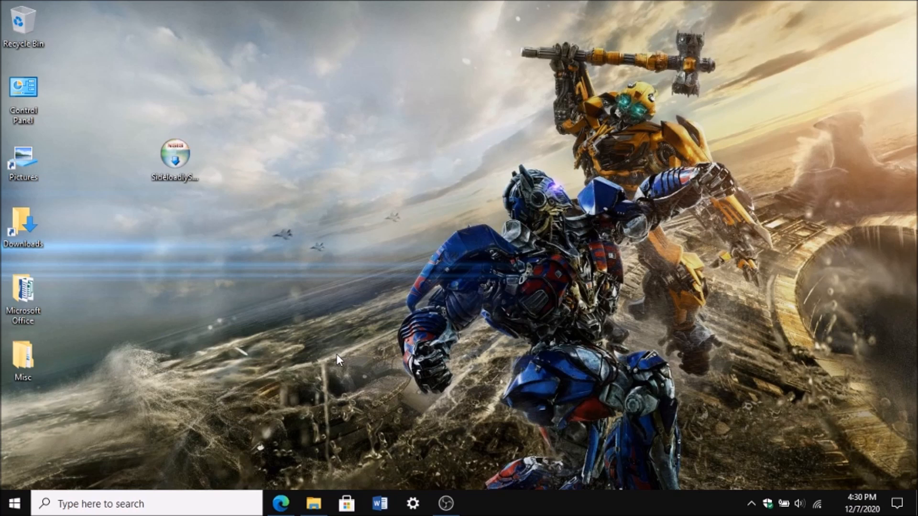
{"action": "mouse_move", "coordinate": [352, 205]}
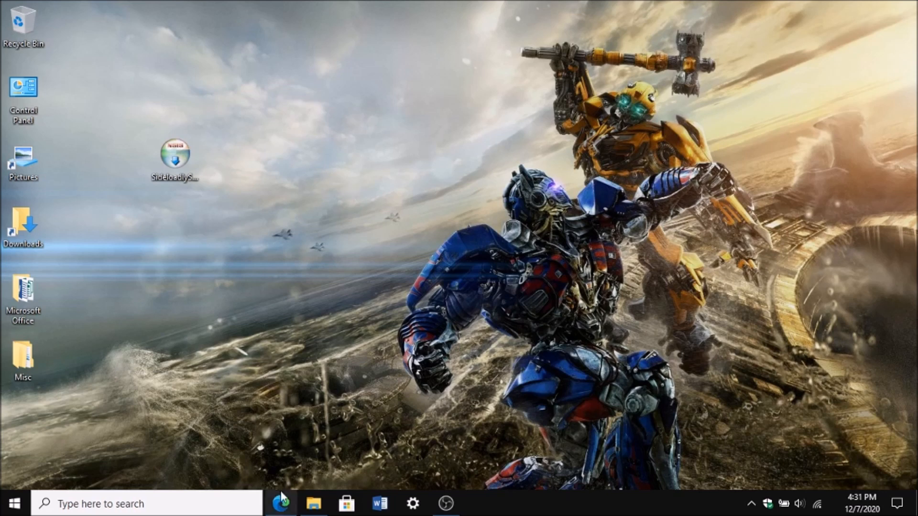
- Bring Edge forward from the taskbar, showing the iOSGods Sideloadly topic with its feature list
{"action": "left_click", "coordinate": [281, 504]}
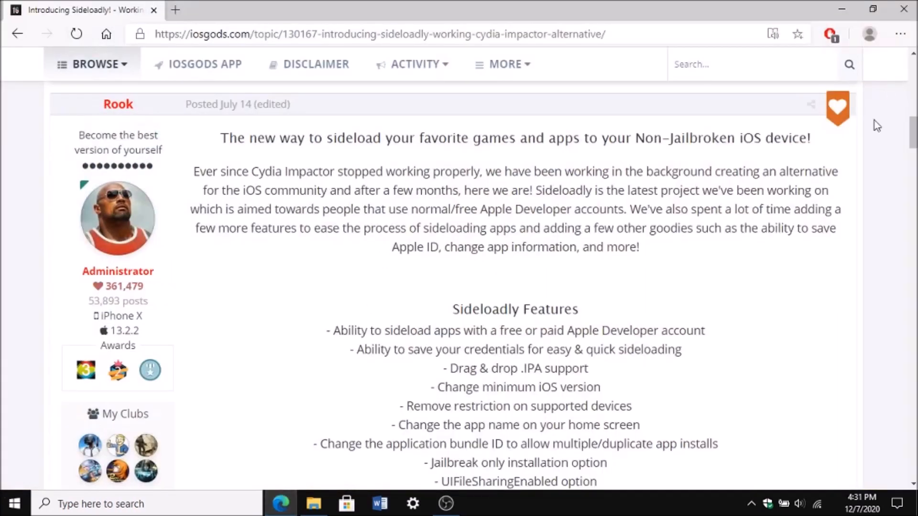
{"action": "left_click", "coordinate": [374, 34]}
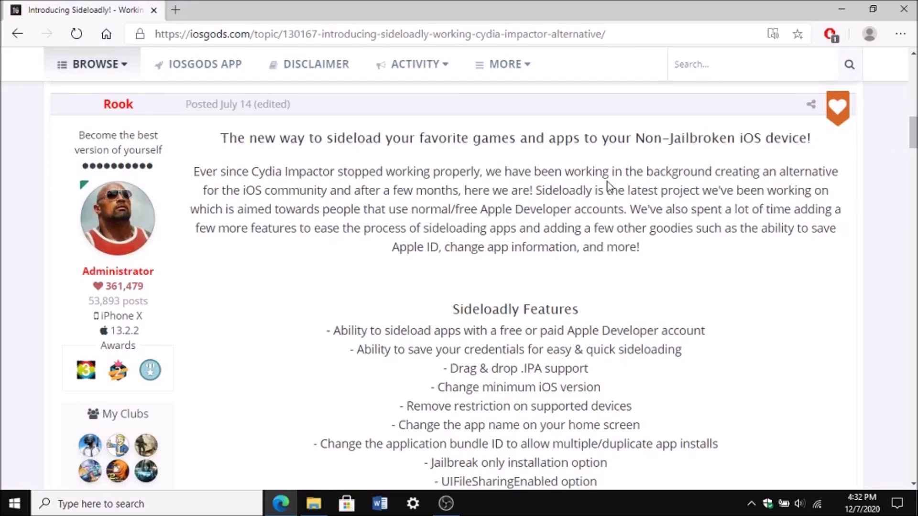
{"action": "mouse_move", "coordinate": [208, 137]}
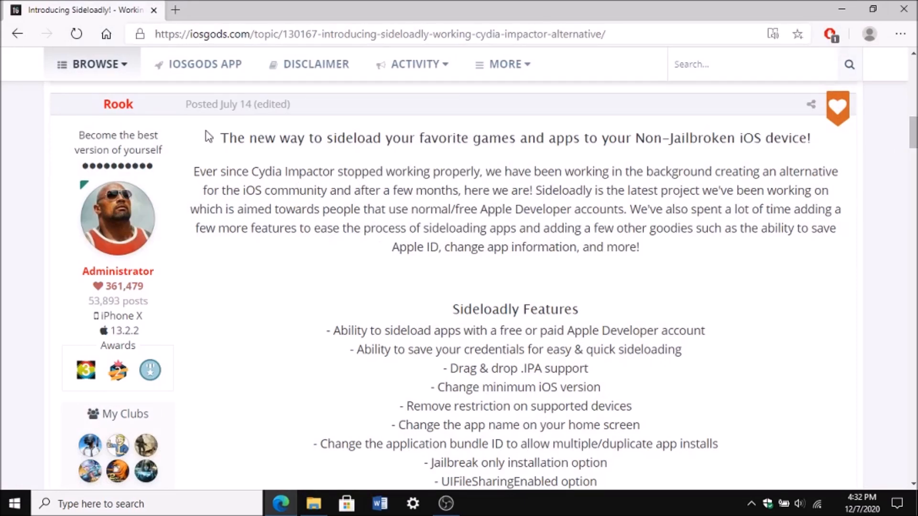
{"action": "mouse_move", "coordinate": [469, 252]}
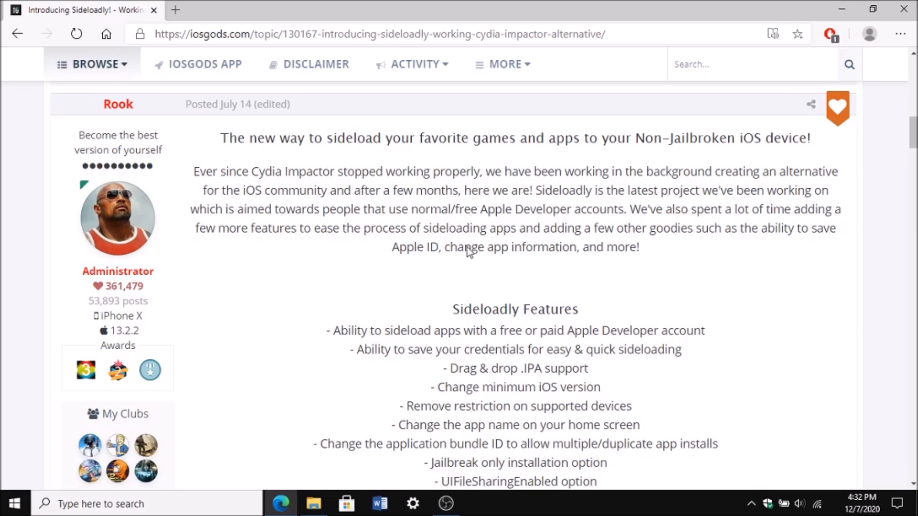
{"action": "mouse_move", "coordinate": [185, 189]}
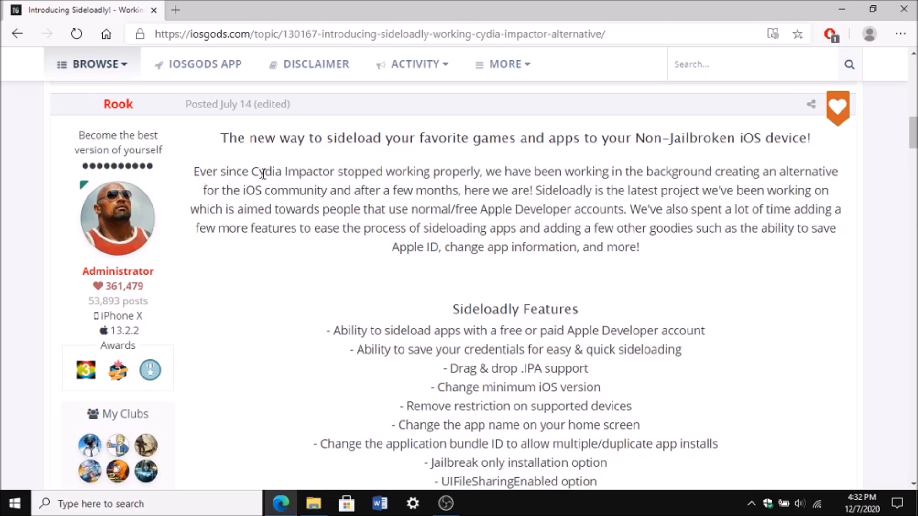
{"action": "mouse_move", "coordinate": [368, 178]}
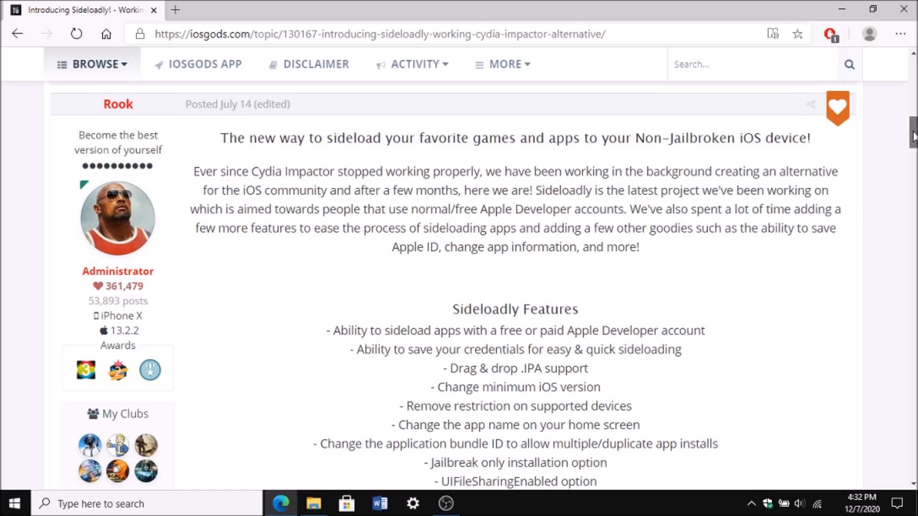
- Scroll past the iTunes requirement note to the Windows 64-bit and 32-bit download links
{"action": "scroll", "scroll_direction": "down", "scroll_amount": 3}
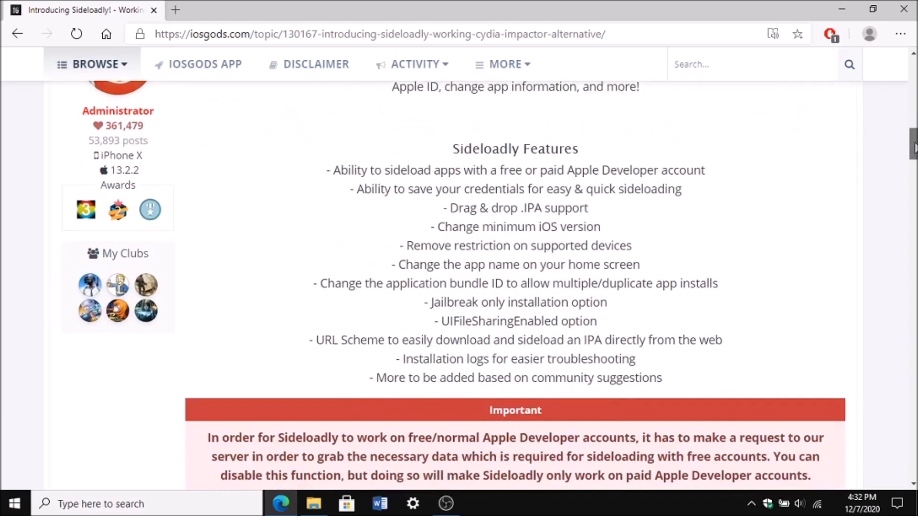
{"action": "scroll", "scroll_direction": "down", "scroll_amount": 3}
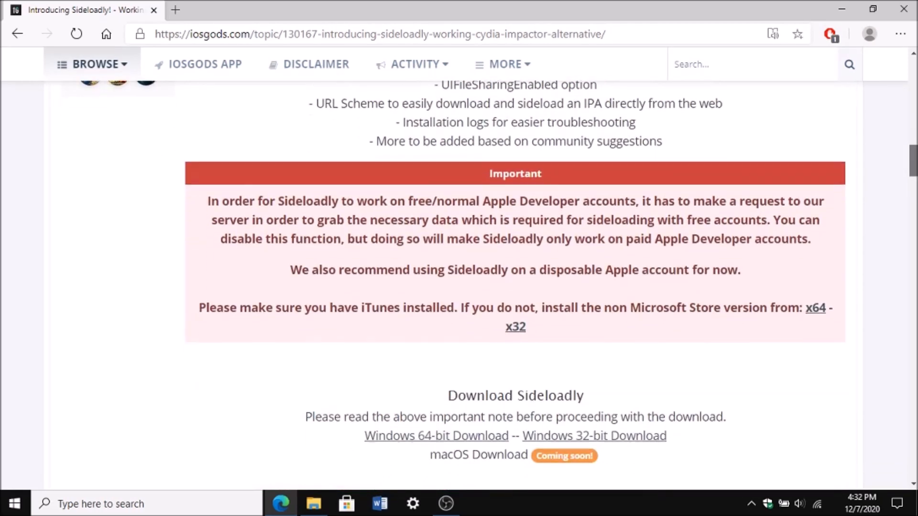
{"action": "mouse_move", "coordinate": [485, 182]}
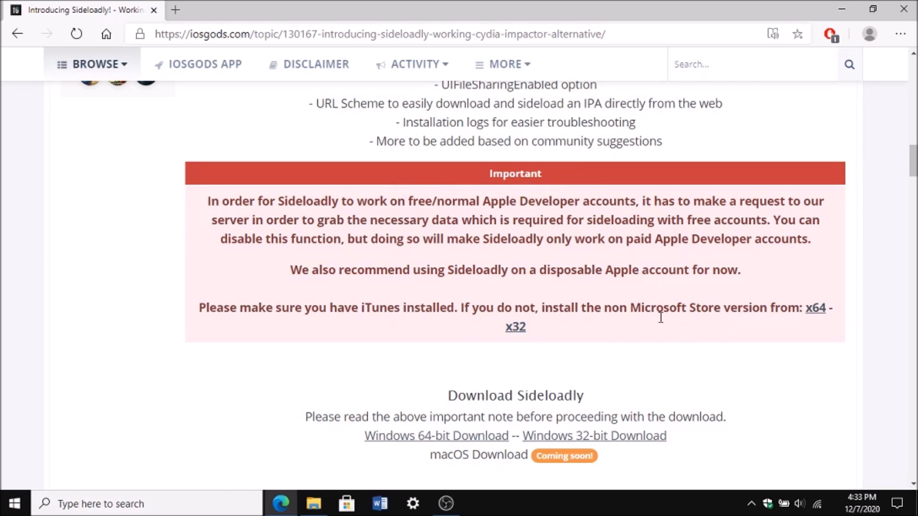
{"action": "mouse_move", "coordinate": [888, 302]}
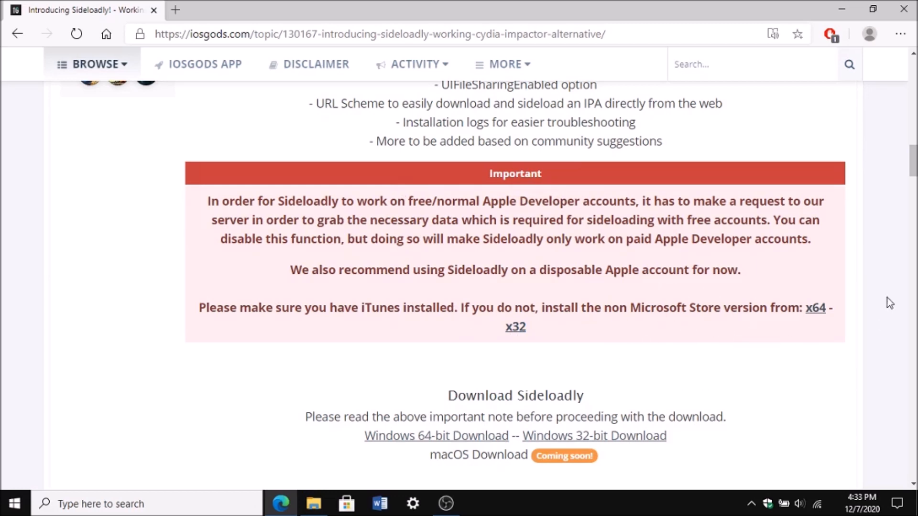
{"action": "mouse_move", "coordinate": [527, 327]}
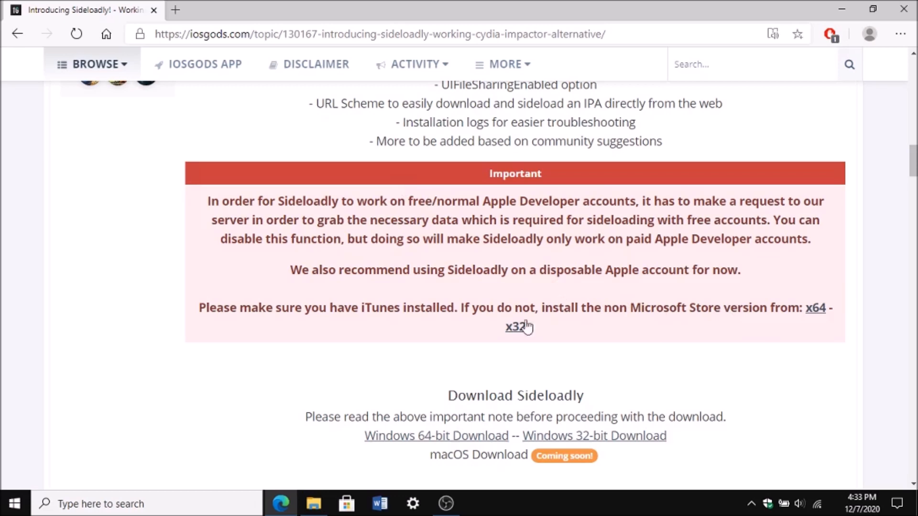
{"action": "scroll", "scroll_direction": "down", "scroll_amount": 3}
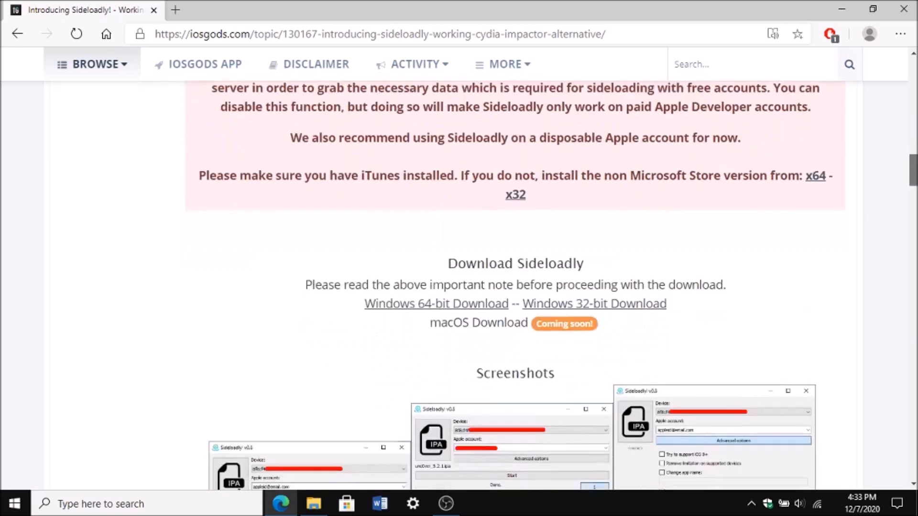
{"action": "scroll", "scroll_direction": "down", "scroll_amount": 3}
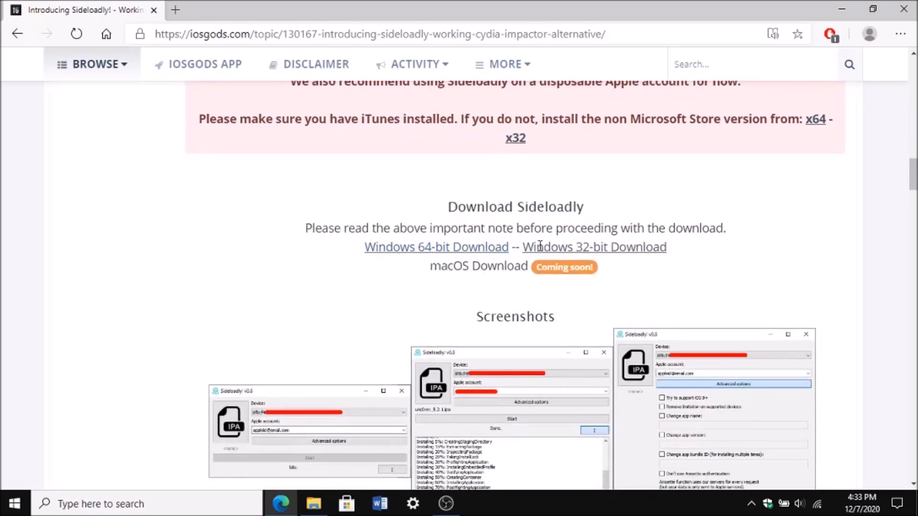
{"action": "mouse_move", "coordinate": [452, 247]}
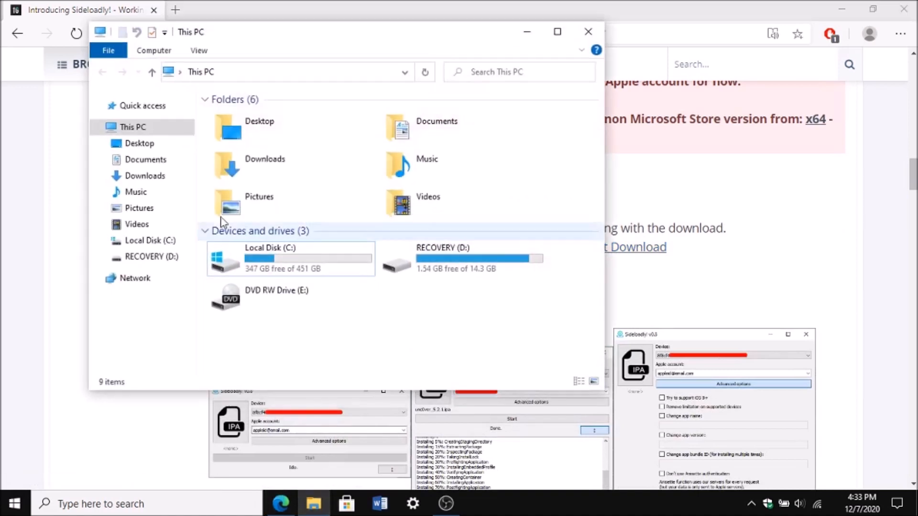
{"action": "right_click", "coordinate": [133, 128]}
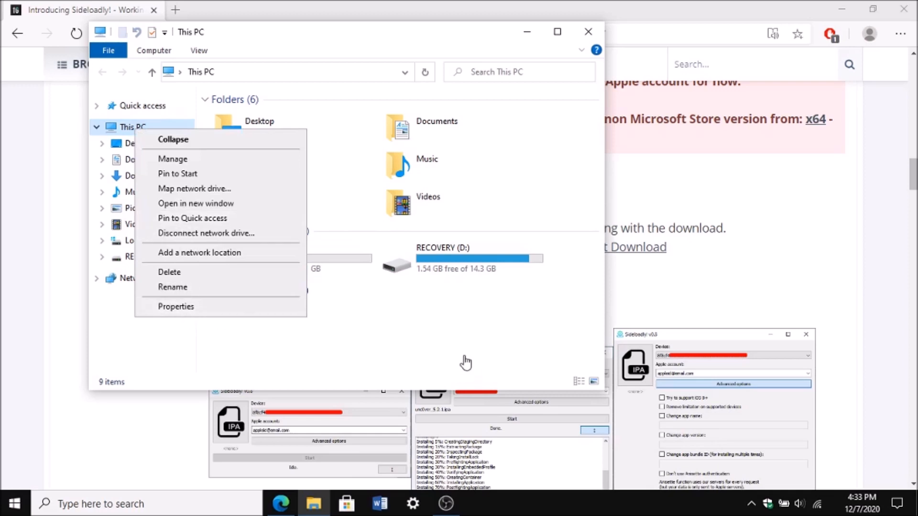
{"action": "mouse_move", "coordinate": [587, 31]}
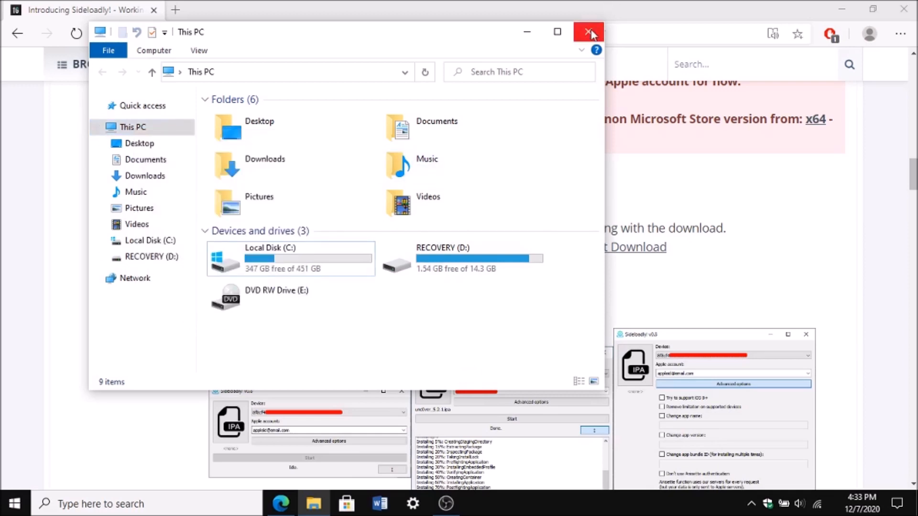
{"action": "left_click", "coordinate": [588, 31]}
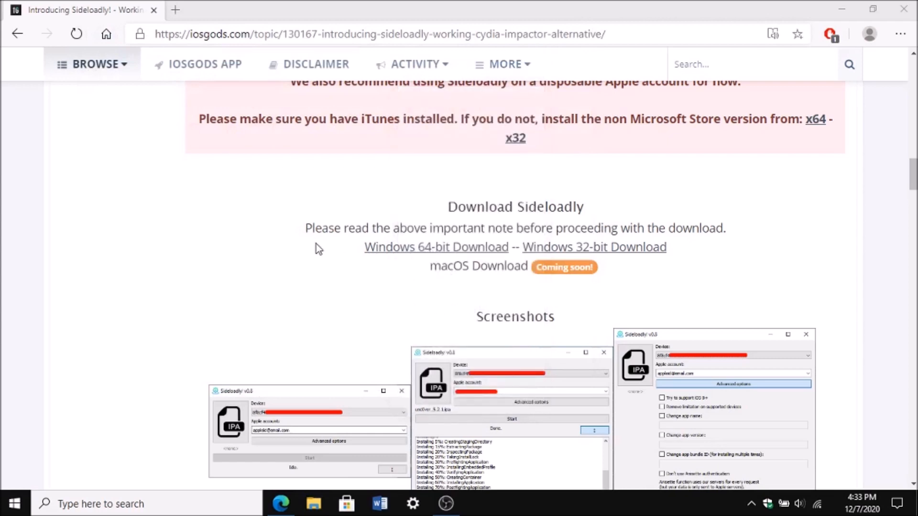
{"action": "mouse_move", "coordinate": [436, 323]}
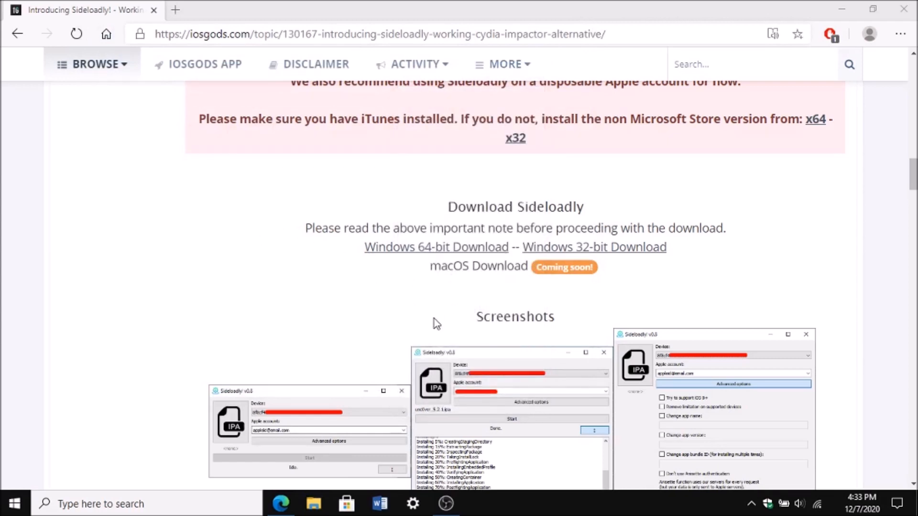
{"action": "mouse_move", "coordinate": [437, 249]}
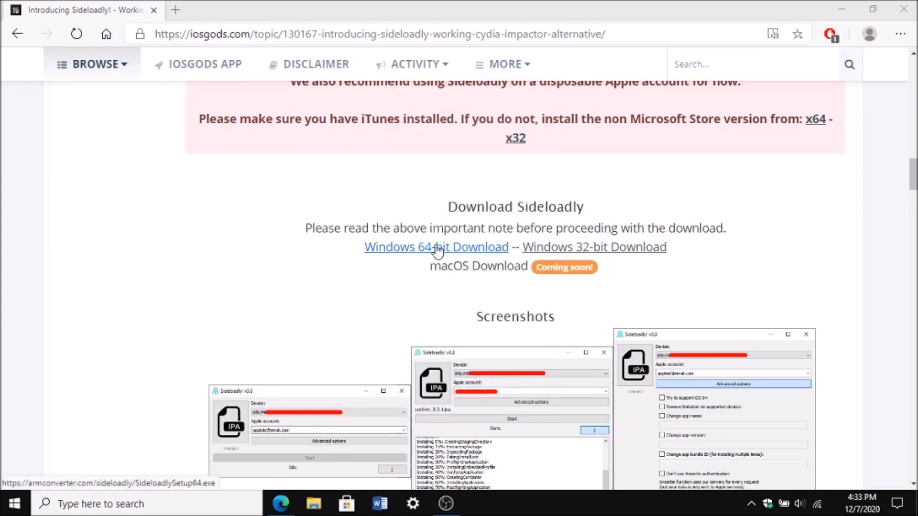
{"action": "mouse_move", "coordinate": [599, 260]}
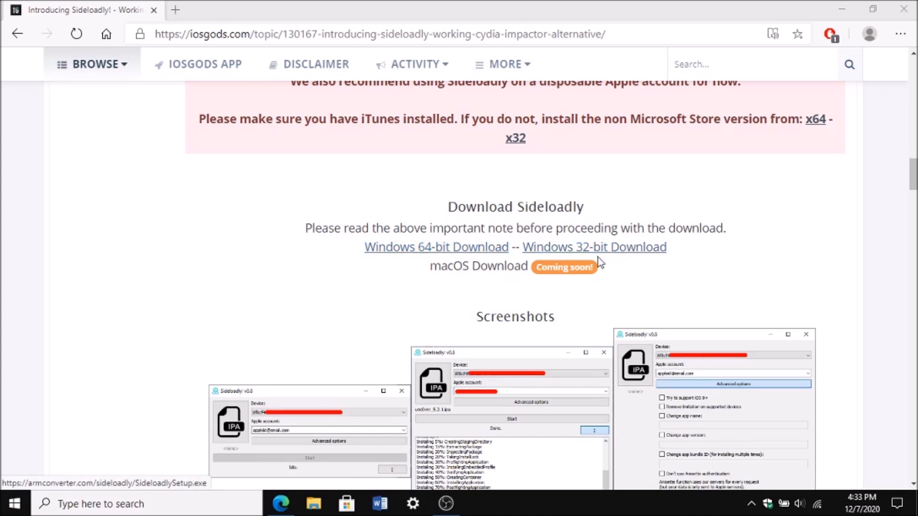
{"action": "scroll", "scroll_direction": "down", "scroll_amount": 3}
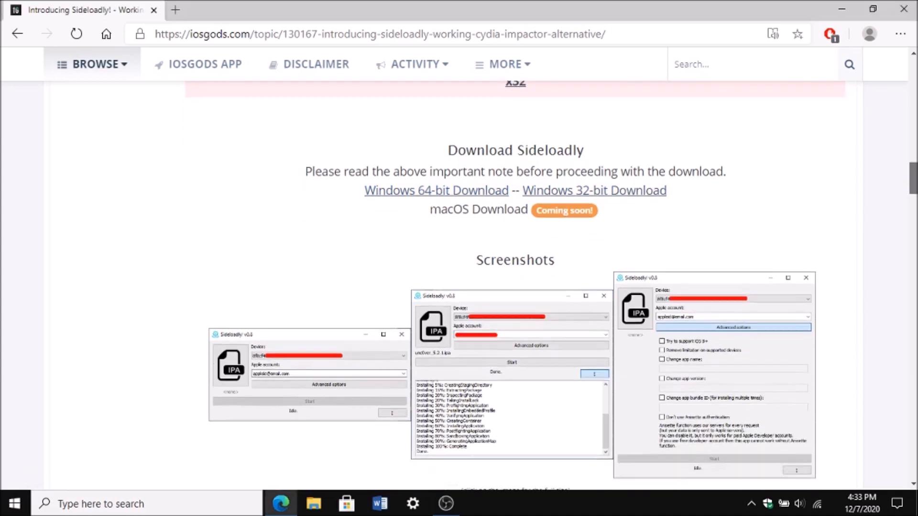
{"action": "scroll", "scroll_direction": "down", "scroll_amount": 3}
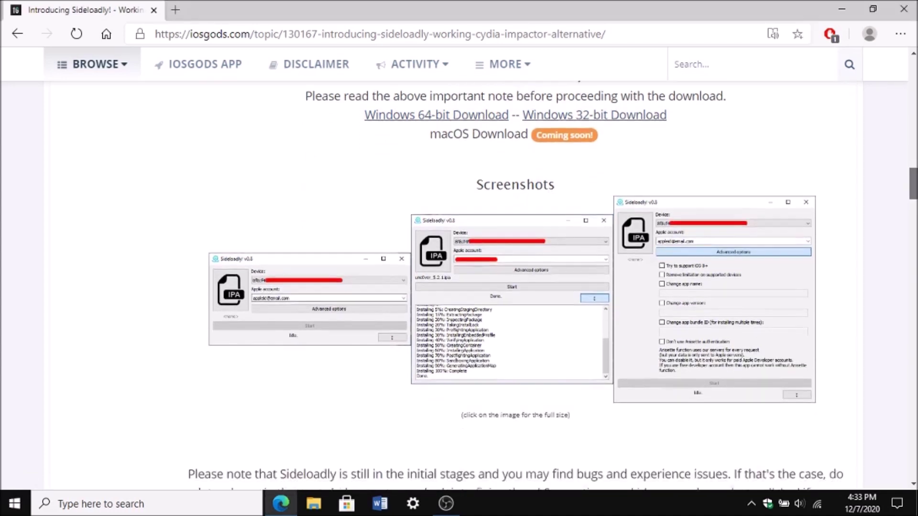
{"action": "scroll", "scroll_direction": "down", "scroll_amount": 3}
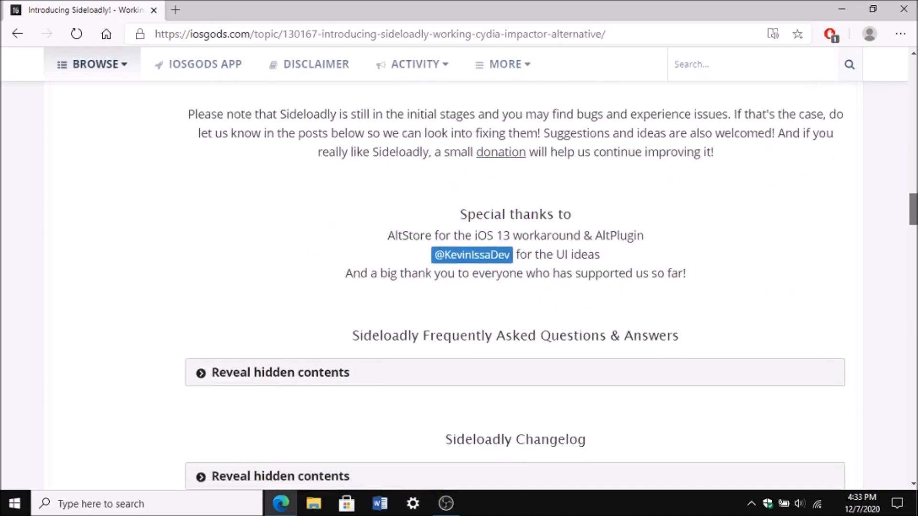
{"action": "scroll", "scroll_direction": "down", "scroll_amount": 3}
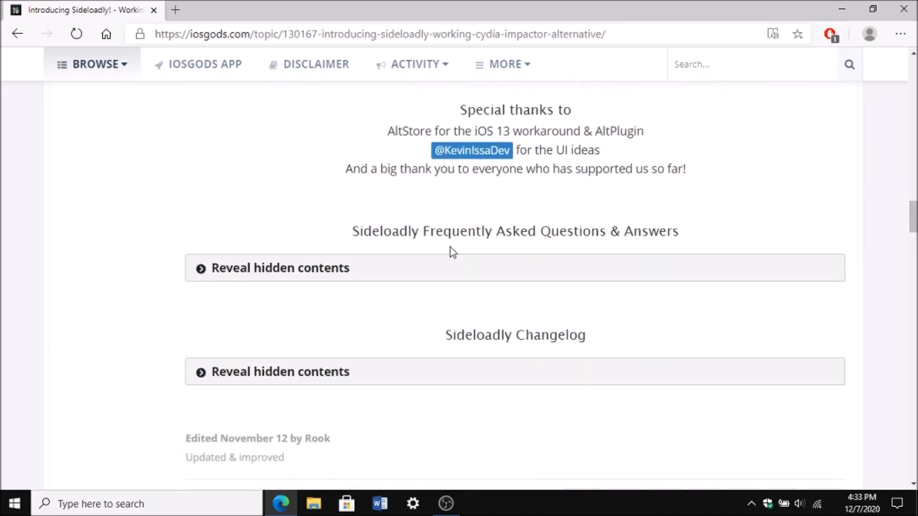
{"action": "scroll", "scroll_direction": "down", "scroll_amount": 3}
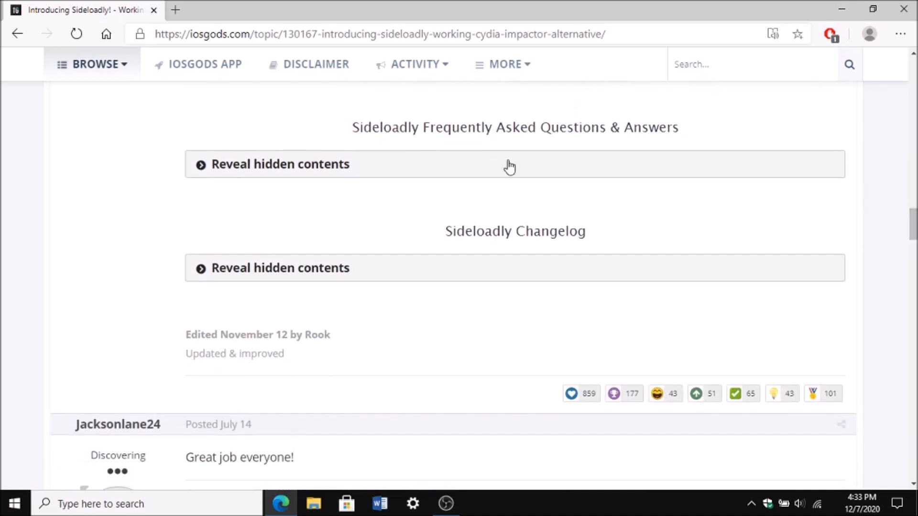
- Reveal the hidden FAQ contents and read through the answers
{"action": "left_click", "coordinate": [272, 164]}
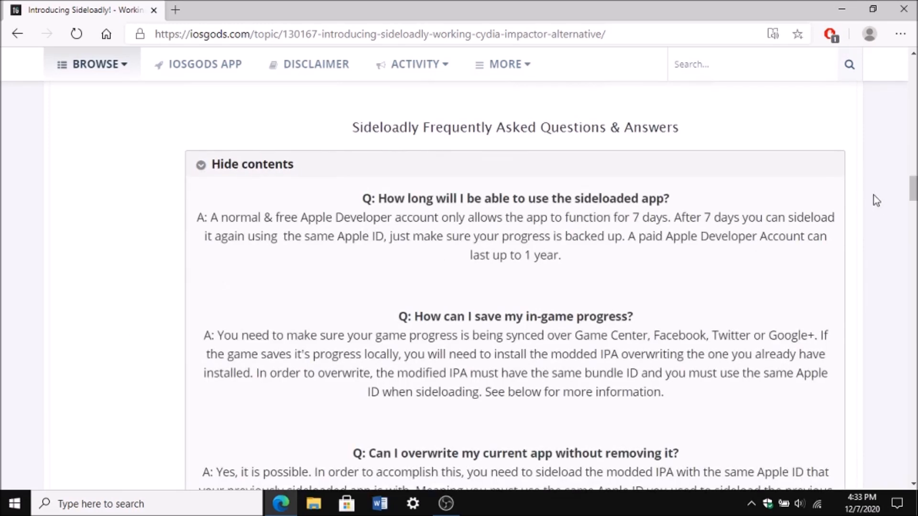
{"action": "scroll", "scroll_direction": "down", "scroll_amount": 3}
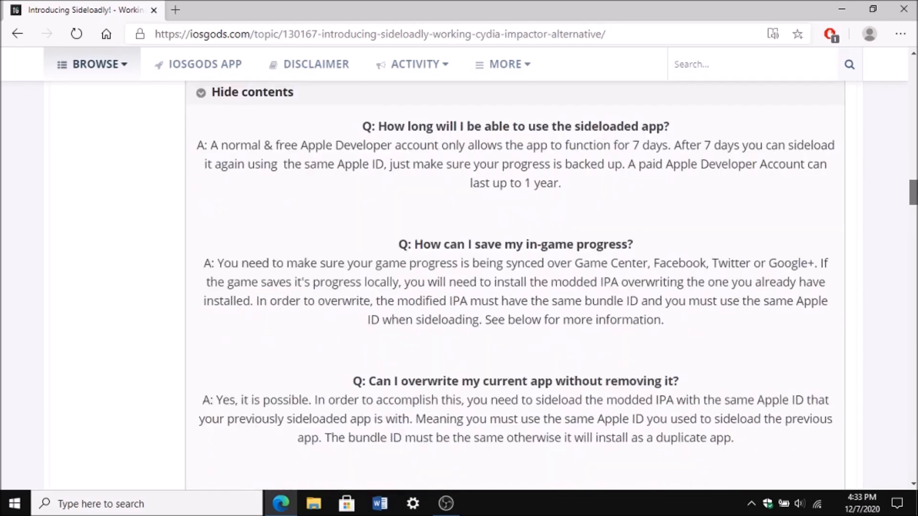
{"action": "scroll", "scroll_direction": "down", "scroll_amount": 3}
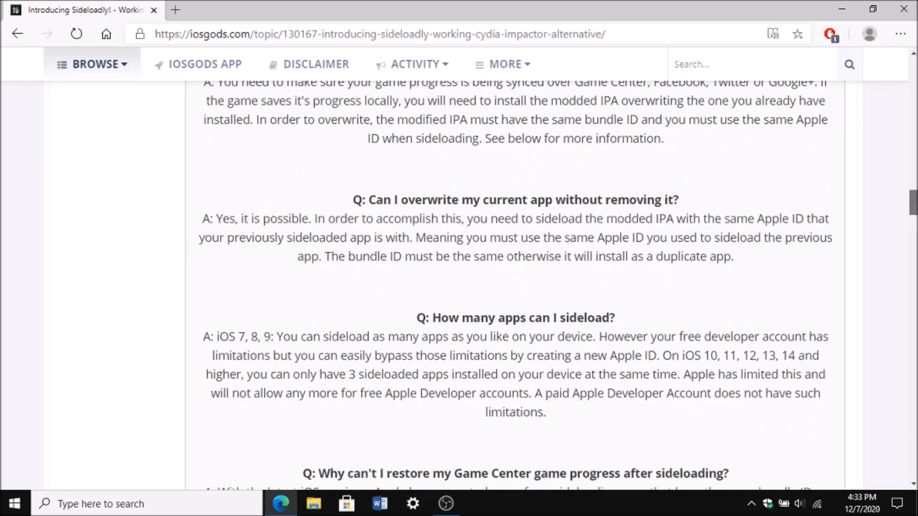
{"action": "scroll", "scroll_direction": "down", "scroll_amount": 3}
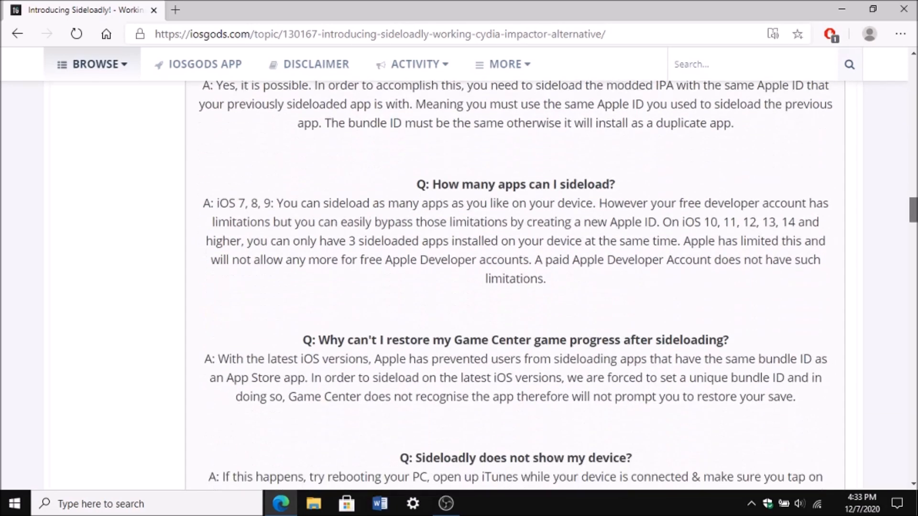
{"action": "scroll", "scroll_direction": "down", "scroll_amount": 3}
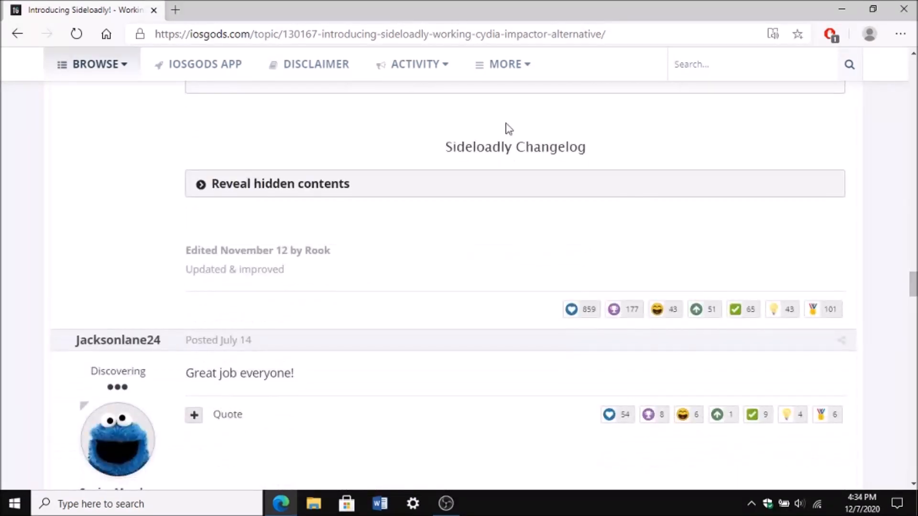
- Expand the Sideloadly Changelog and scroll through entries up to version 0.16.1
{"action": "left_click", "coordinate": [277, 183]}
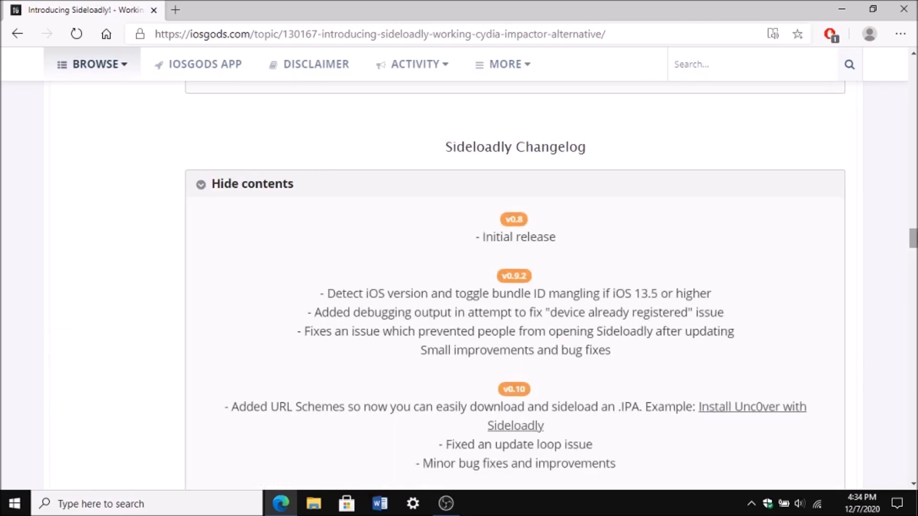
{"action": "scroll", "scroll_direction": "down", "scroll_amount": 3}
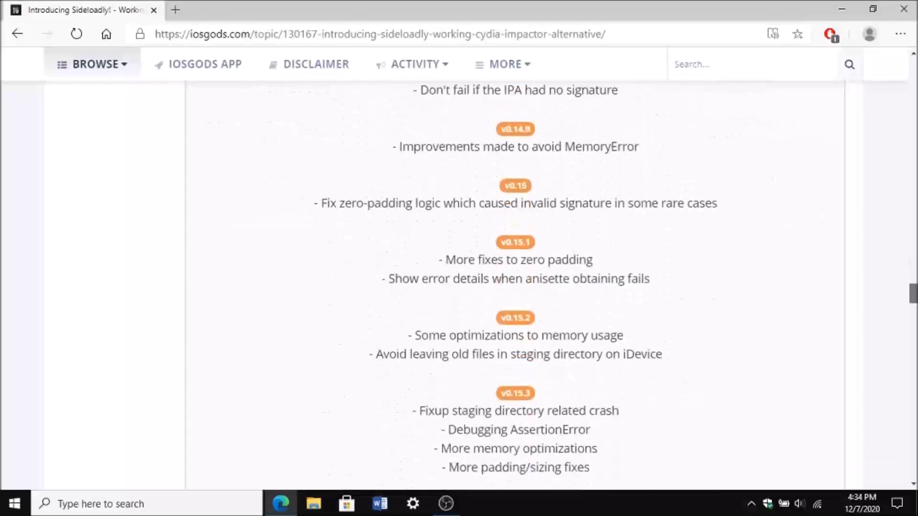
{"action": "scroll", "scroll_direction": "down", "scroll_amount": 3}
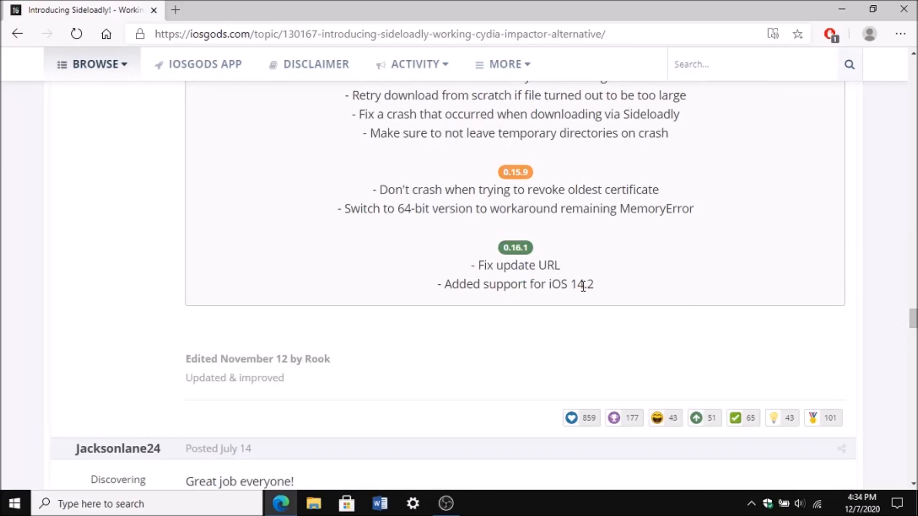
{"action": "mouse_move", "coordinate": [698, 270]}
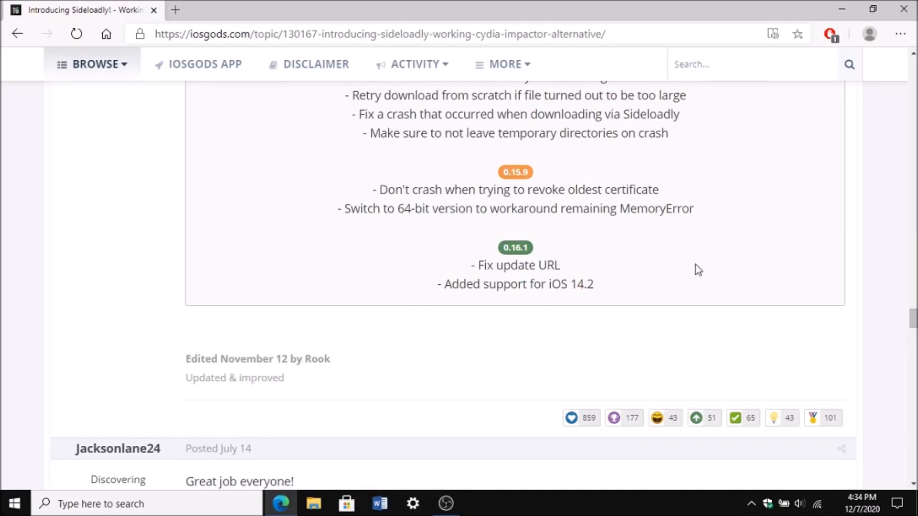
{"action": "mouse_move", "coordinate": [837, 8]}
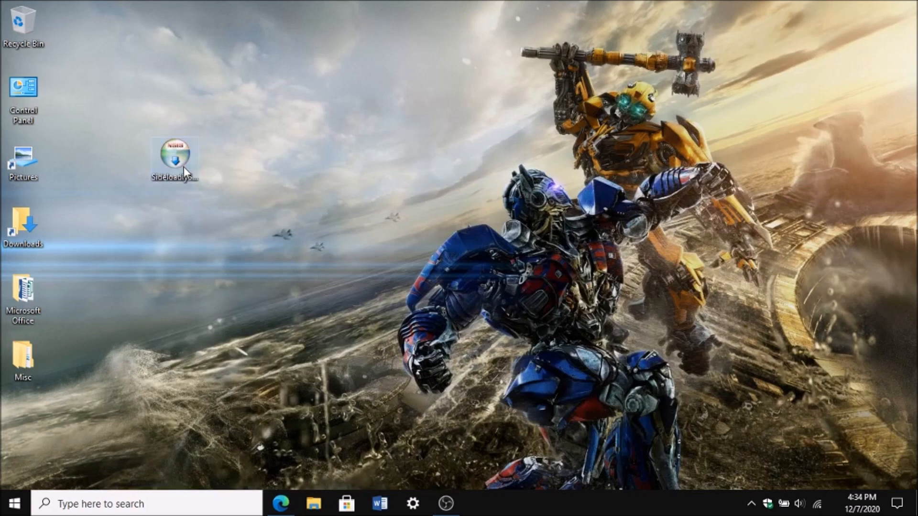
- Launch the Sideloadly installer from the desktop and accept the default install folder
{"action": "double_click", "coordinate": [175, 157]}
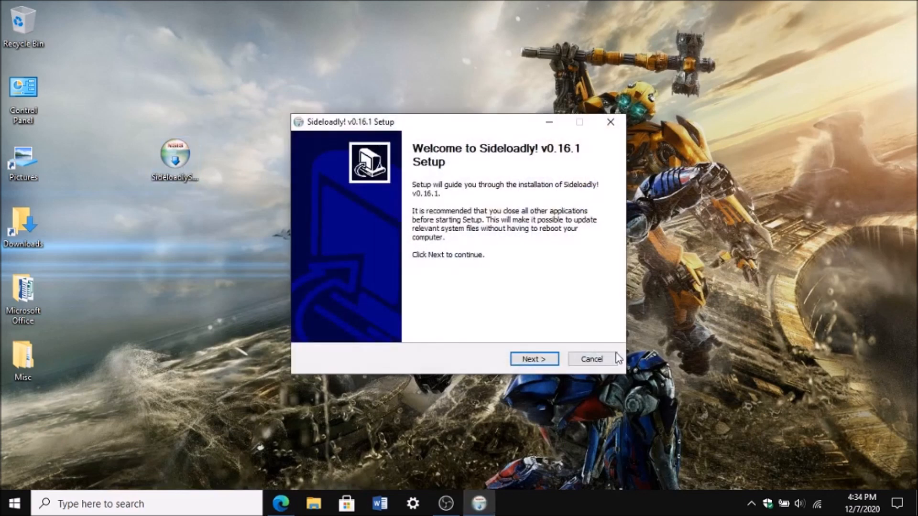
{"action": "left_click", "coordinate": [534, 358]}
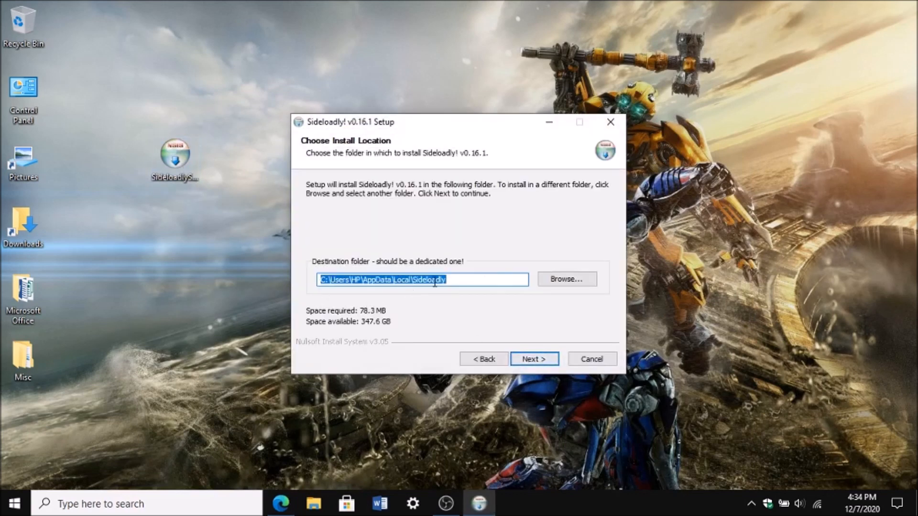
{"action": "left_click", "coordinate": [534, 359]}
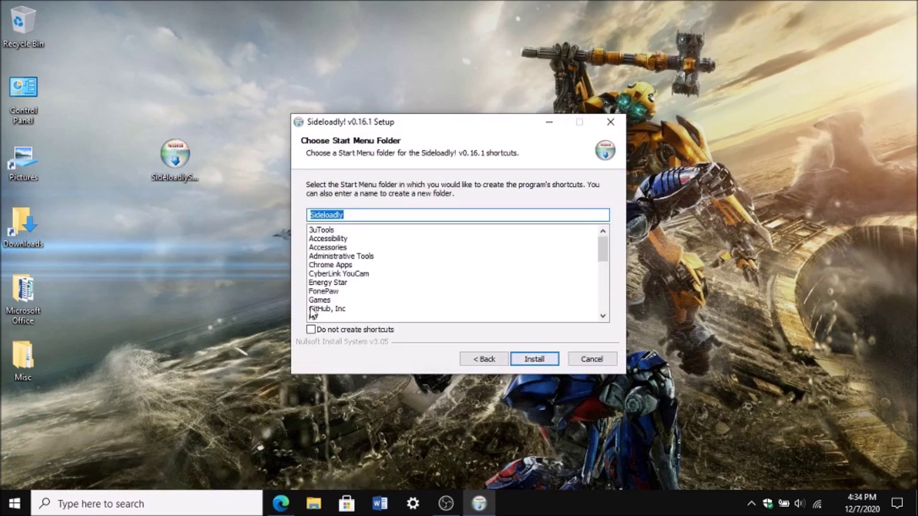
- Skip Start Menu shortcuts, install, and finish with 'Create Desktop Shortcut' kept checked
{"action": "left_click", "coordinate": [310, 329]}
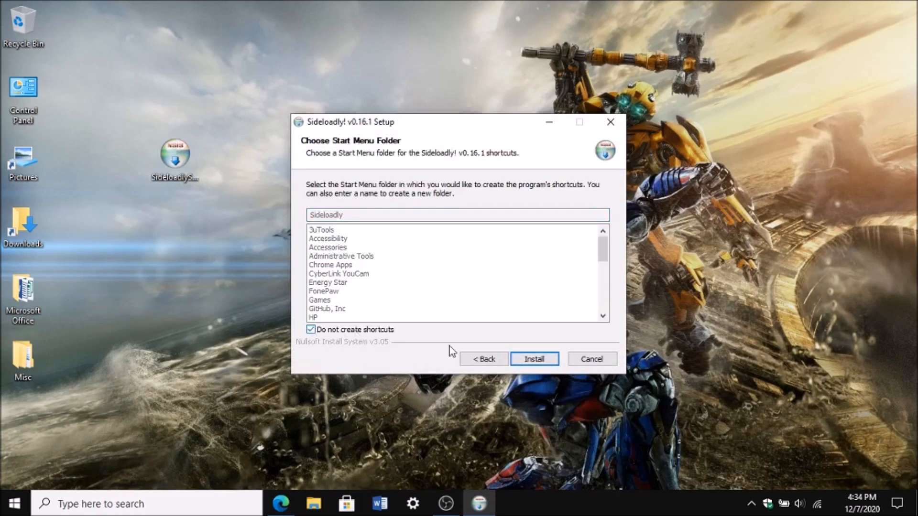
{"action": "left_click", "coordinate": [535, 359]}
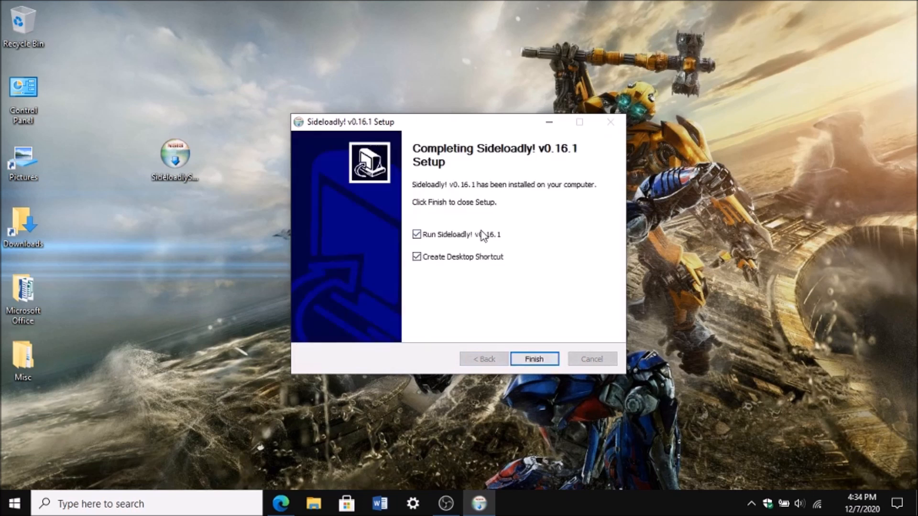
{"action": "left_click", "coordinate": [416, 234]}
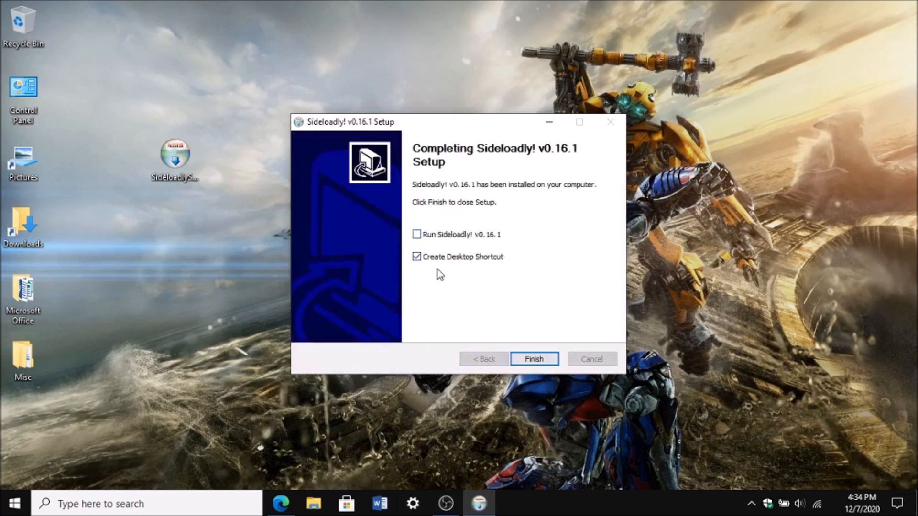
{"action": "mouse_move", "coordinate": [605, 358]}
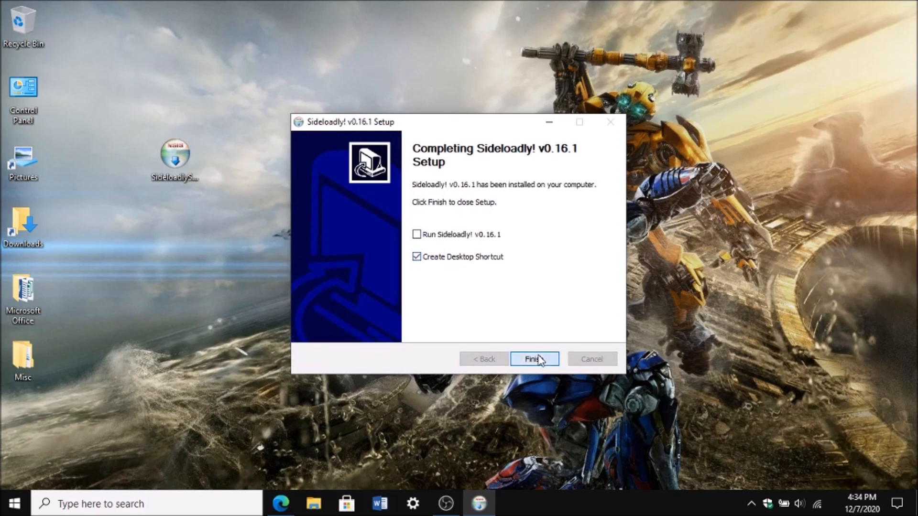
{"action": "left_click", "coordinate": [535, 359]}
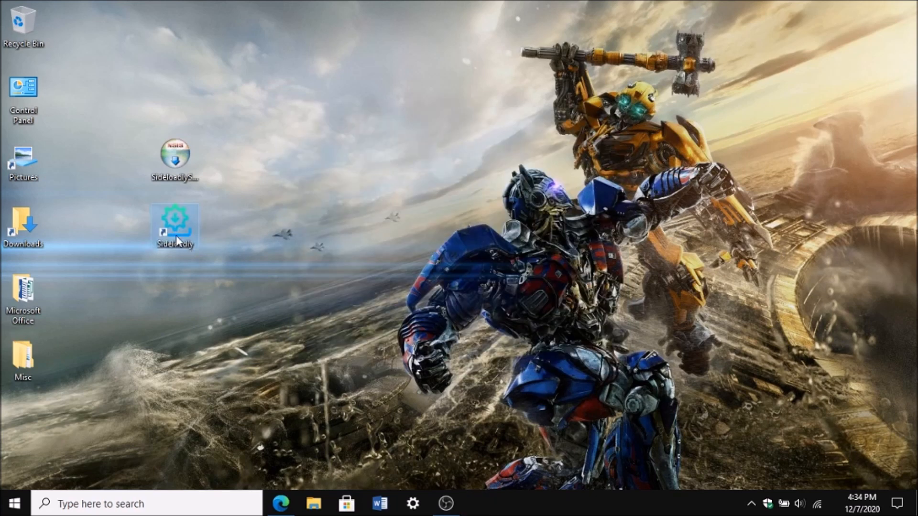
- Start Sideloadly from its desktop shortcut and drag its window toward the screen centre
{"action": "double_click", "coordinate": [175, 224]}
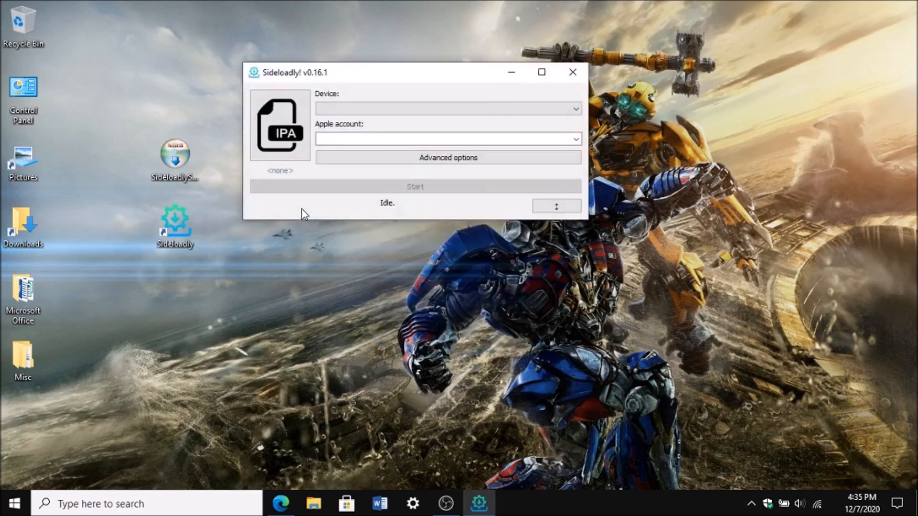
{"action": "left_click_drag", "start_coordinate": [302, 72], "coordinate": [307, 95]}
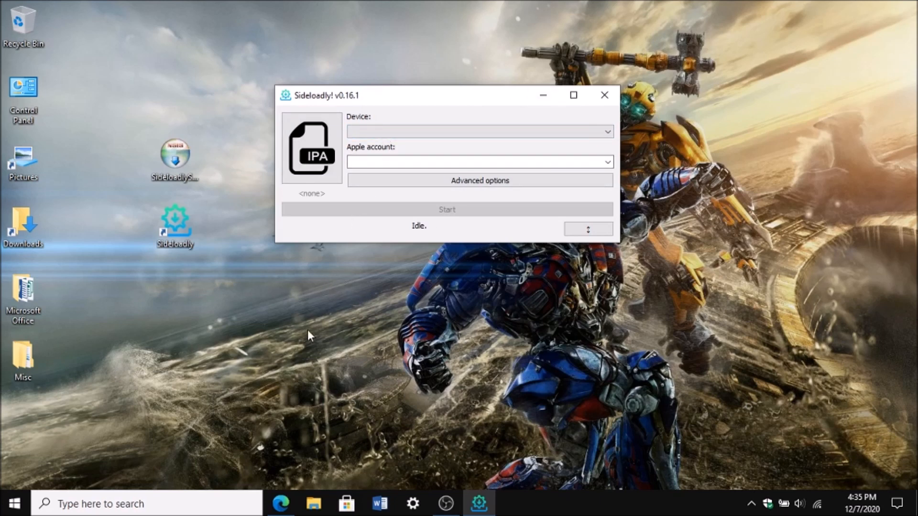
{"action": "mouse_move", "coordinate": [252, 272]}
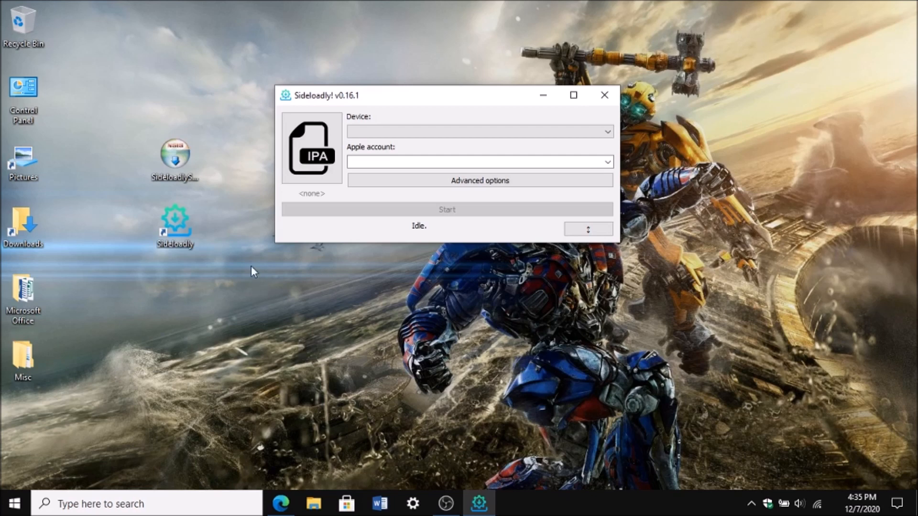
{"action": "mouse_move", "coordinate": [248, 270]}
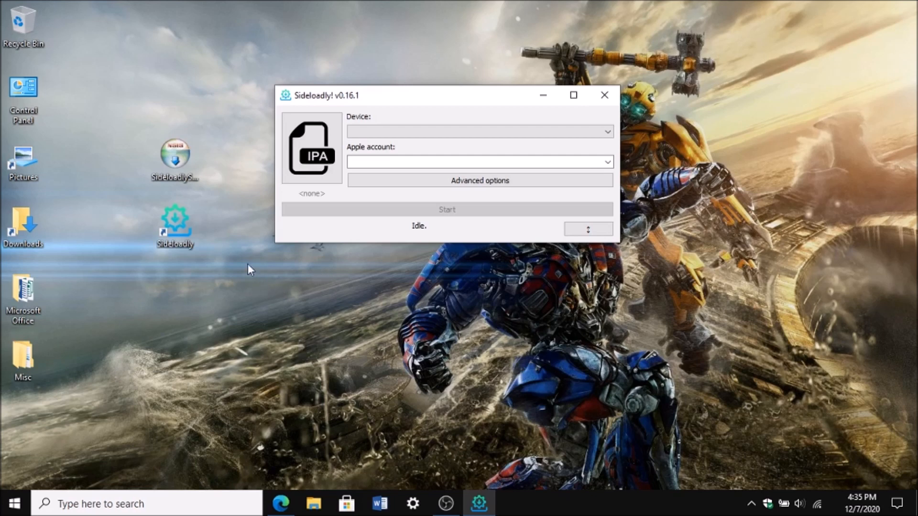
{"action": "mouse_move", "coordinate": [385, 303]}
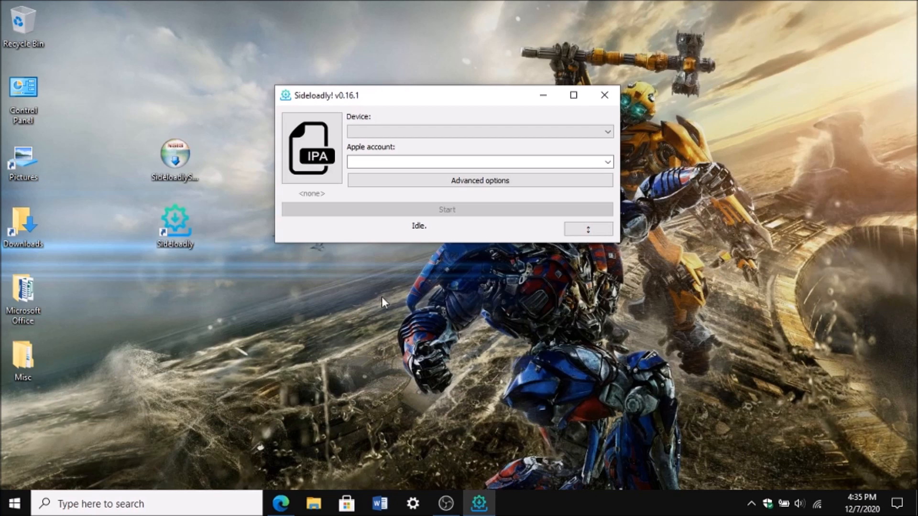
{"action": "mouse_move", "coordinate": [335, 272]}
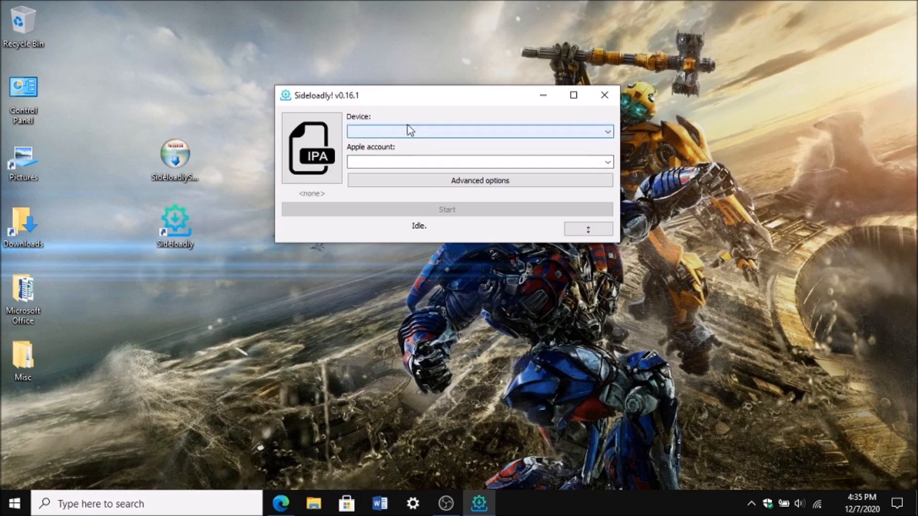
{"action": "mouse_move", "coordinate": [358, 129]}
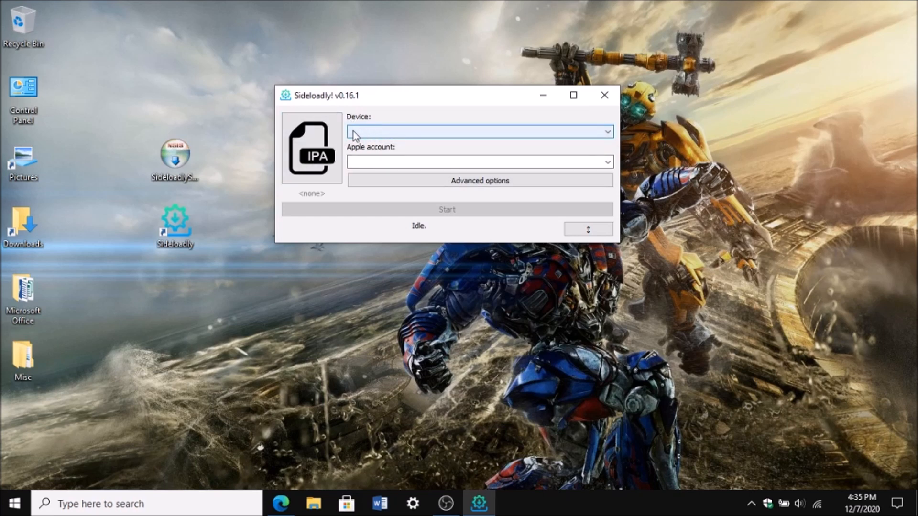
{"action": "mouse_move", "coordinate": [475, 133]}
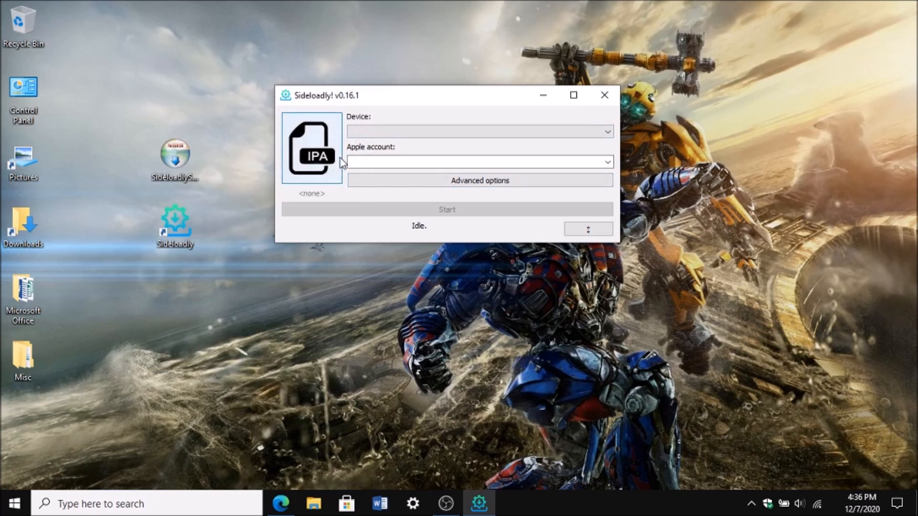
{"action": "mouse_move", "coordinate": [166, 329]}
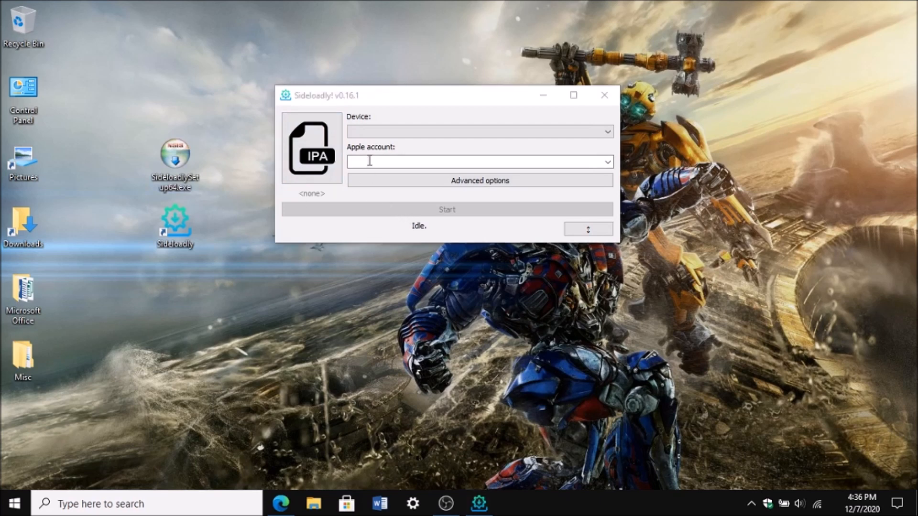
{"action": "mouse_move", "coordinate": [456, 209]}
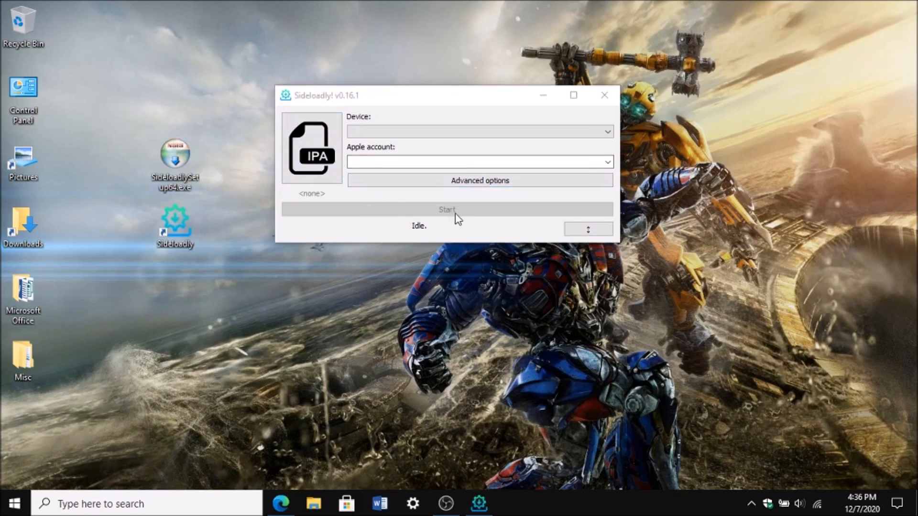
{"action": "mouse_move", "coordinate": [458, 208]}
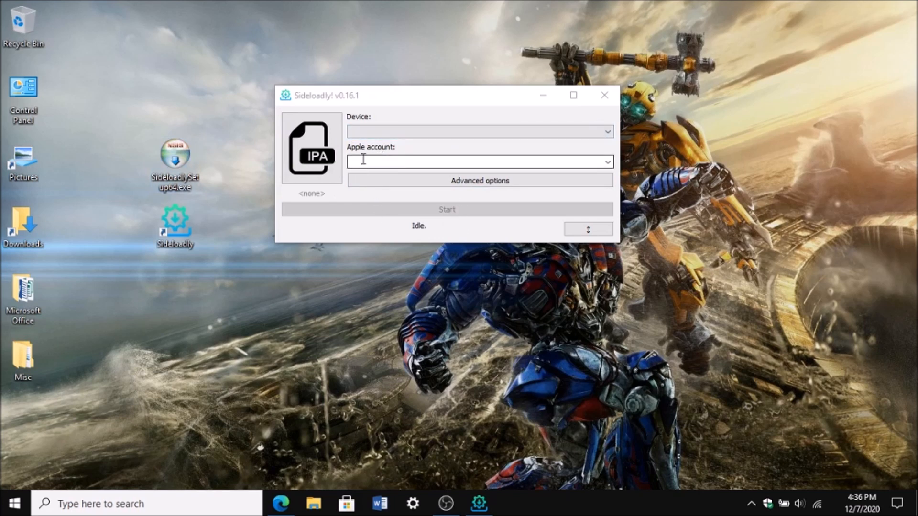
{"action": "mouse_move", "coordinate": [469, 149]}
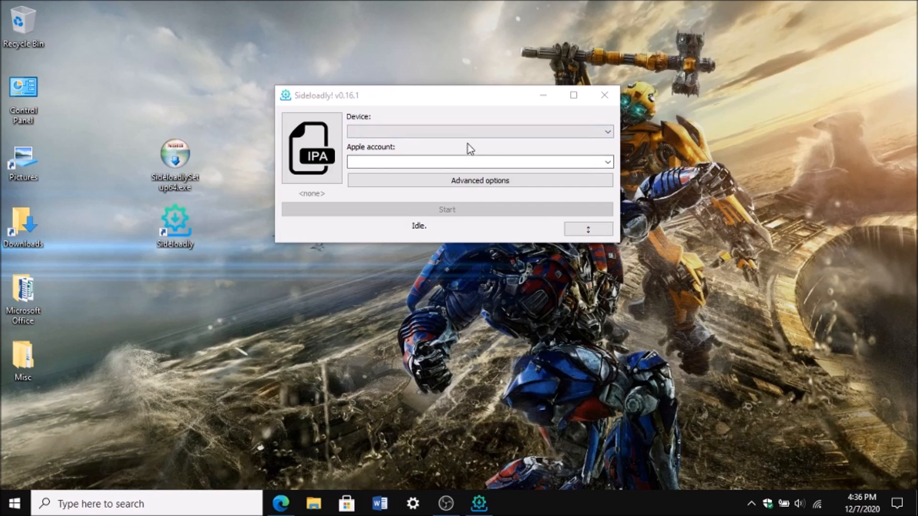
{"action": "mouse_move", "coordinate": [469, 147]}
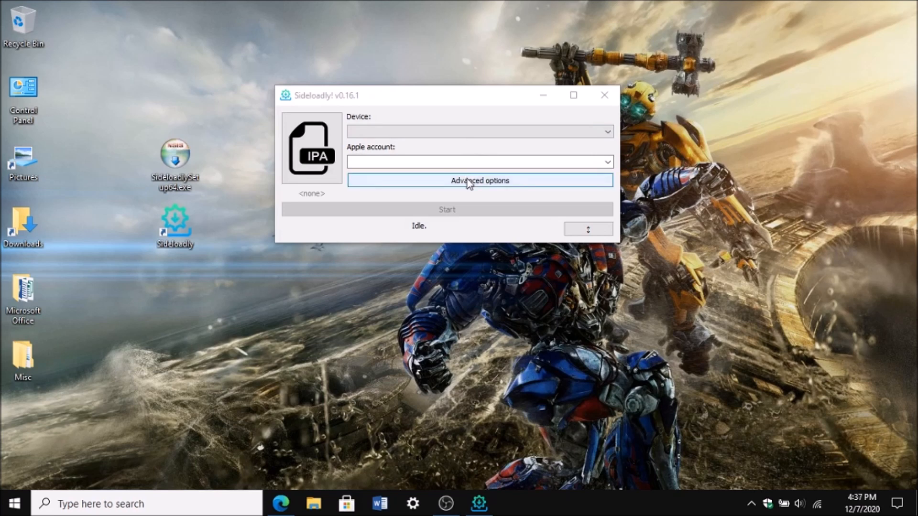
- Expand Advanced options to list iOS support, device limitation, file sharing and app name/version/bundle ID overrides
{"action": "left_click", "coordinate": [479, 180]}
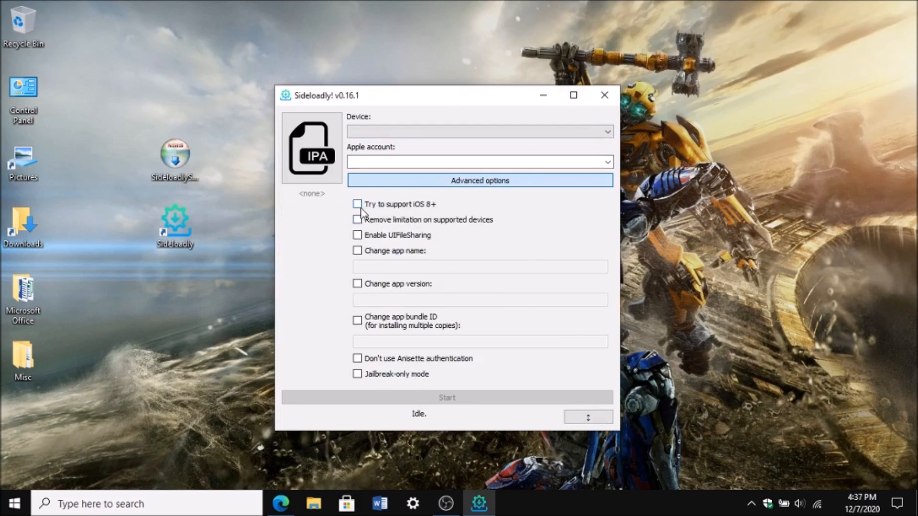
{"action": "mouse_move", "coordinate": [429, 212]}
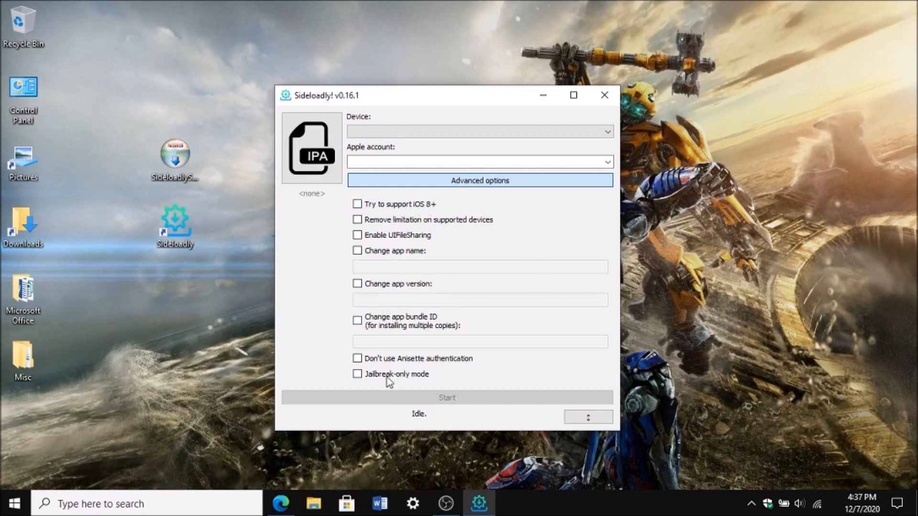
{"action": "mouse_move", "coordinate": [392, 412]}
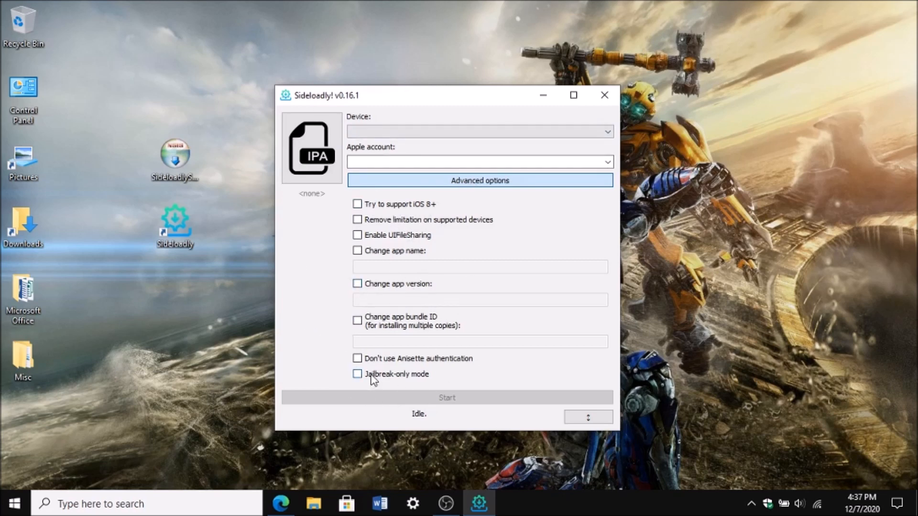
{"action": "mouse_move", "coordinate": [508, 186]}
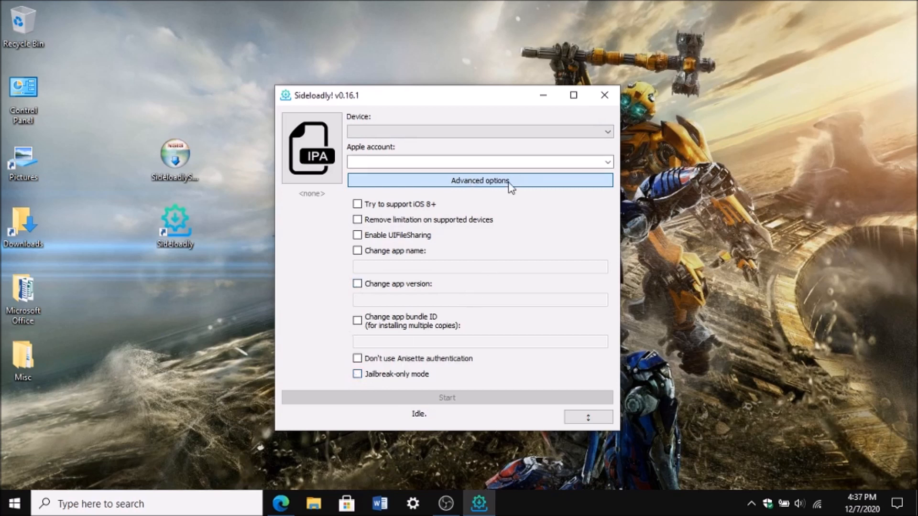
- Collapse the Advanced options panel, leaving the idle main window with no device or account
{"action": "left_click", "coordinate": [479, 181]}
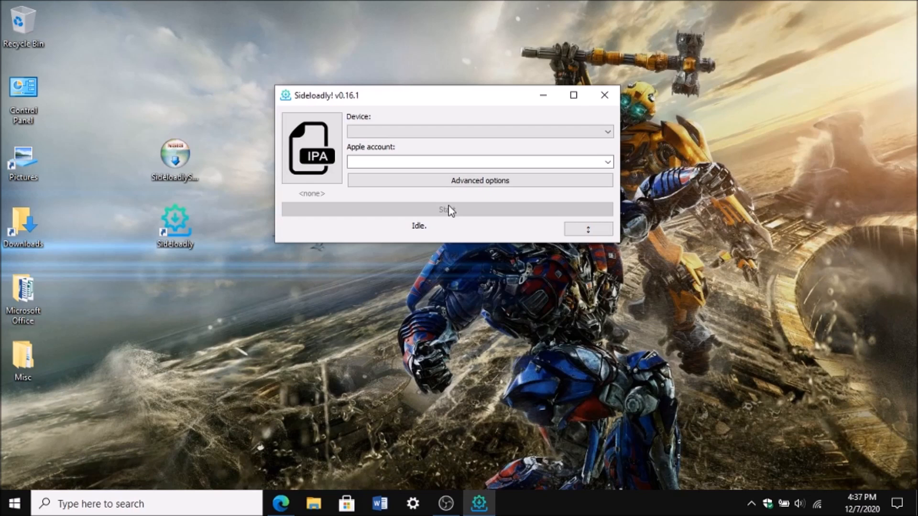
{"action": "mouse_move", "coordinate": [369, 235]}
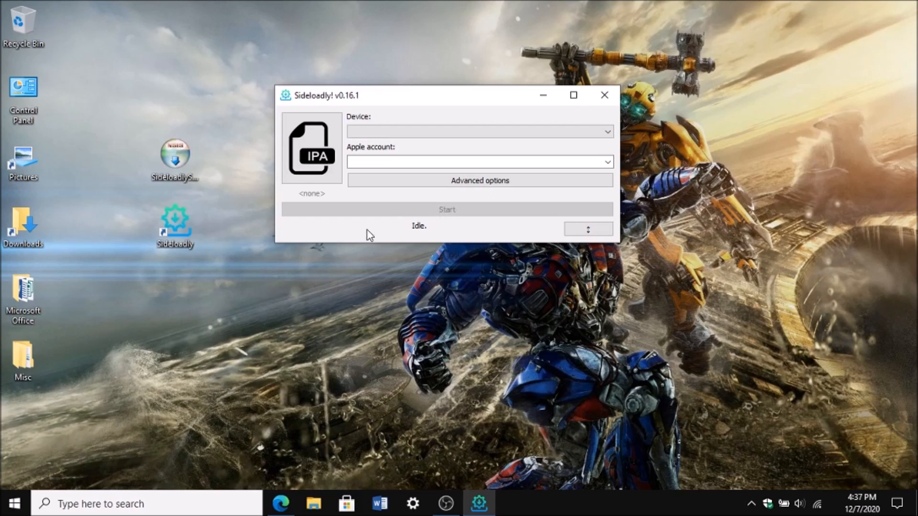